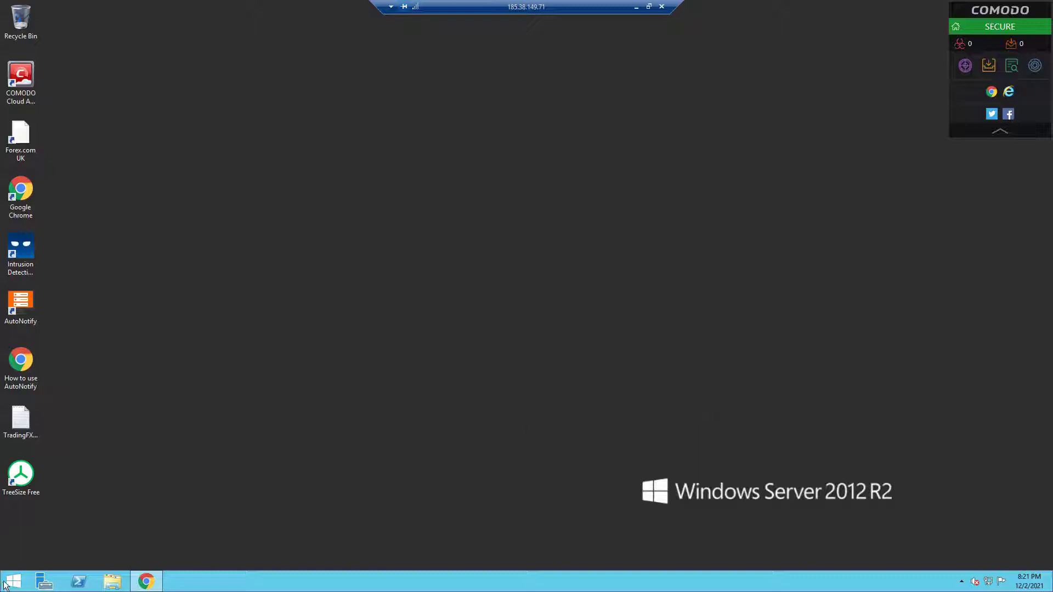
Step: Launch Windows Firewall with Advanced Security from Start screen search by searching 'fi'
{"action": "left_click", "coordinate": [10, 581]}
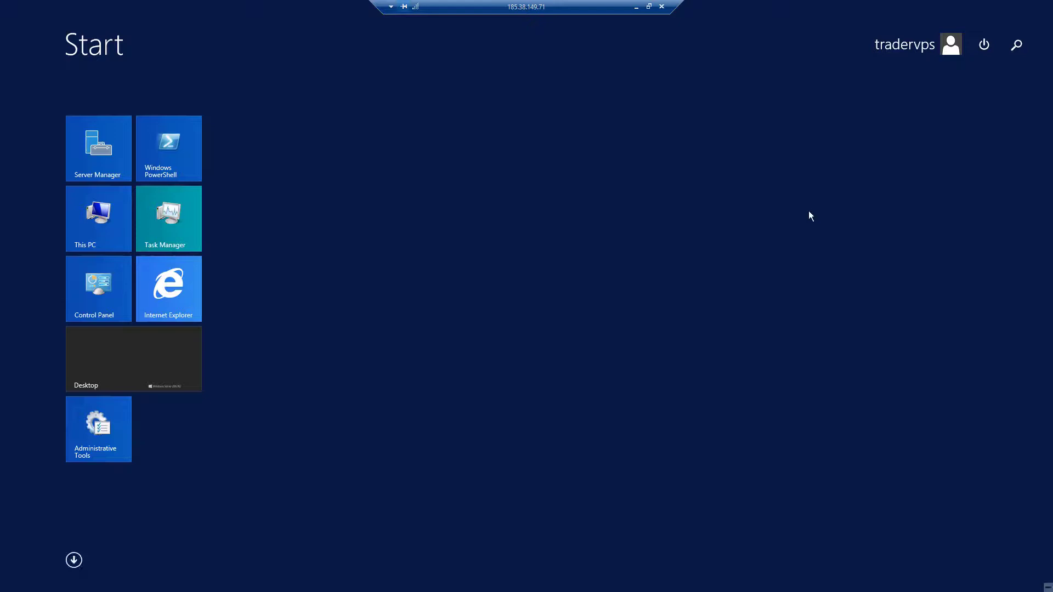
{"action": "left_click", "coordinate": [1017, 44]}
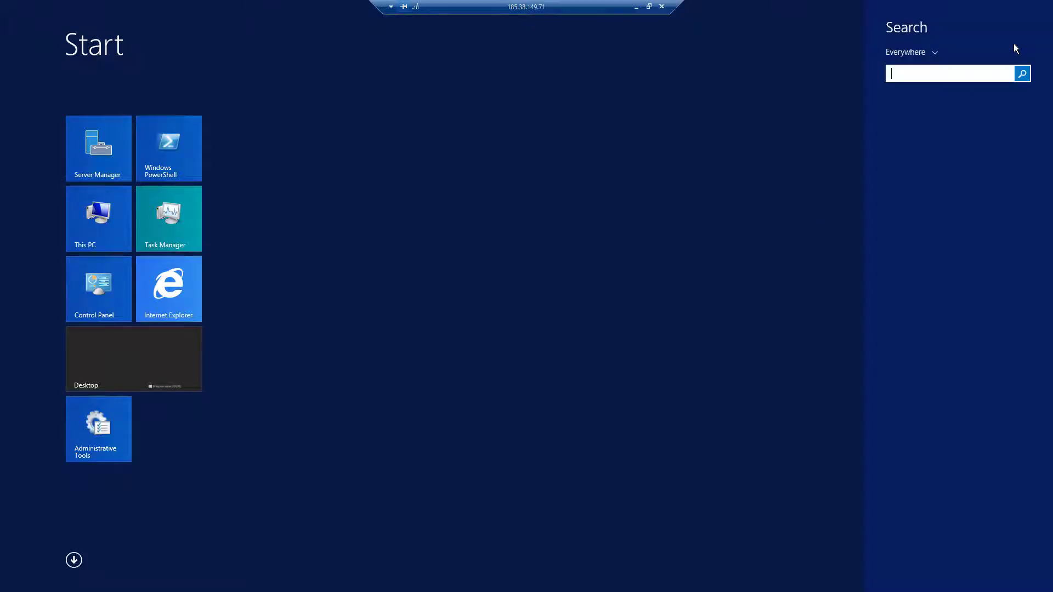
{"action": "type", "text": "fi"}
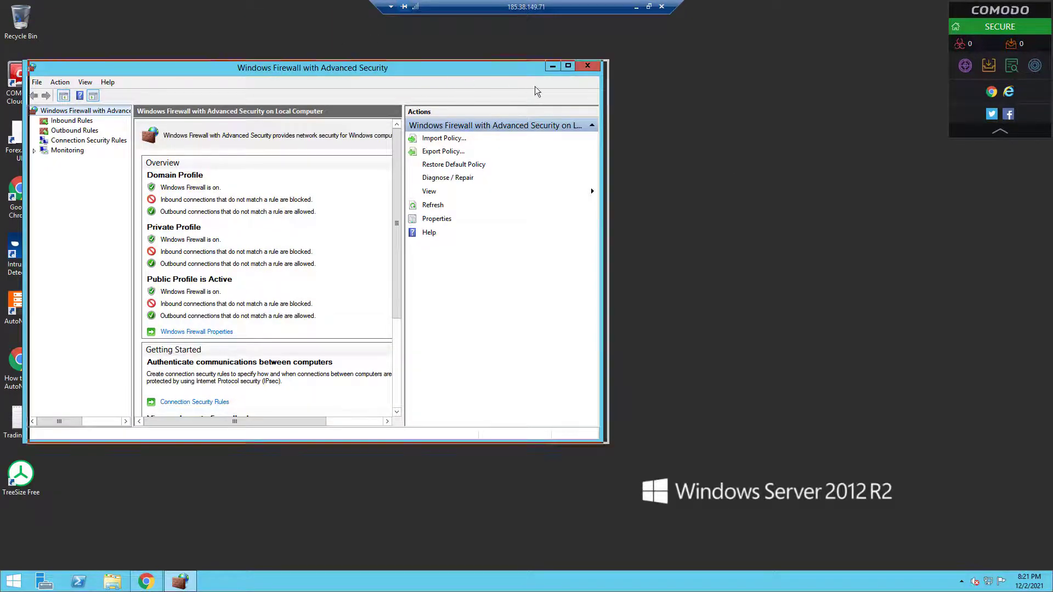
Step: Centre the window, select Inbound Rules and begin a New Rule to launch the wizard
{"action": "left_click_drag", "start_coordinate": [312, 67], "coordinate": [509, 87]}
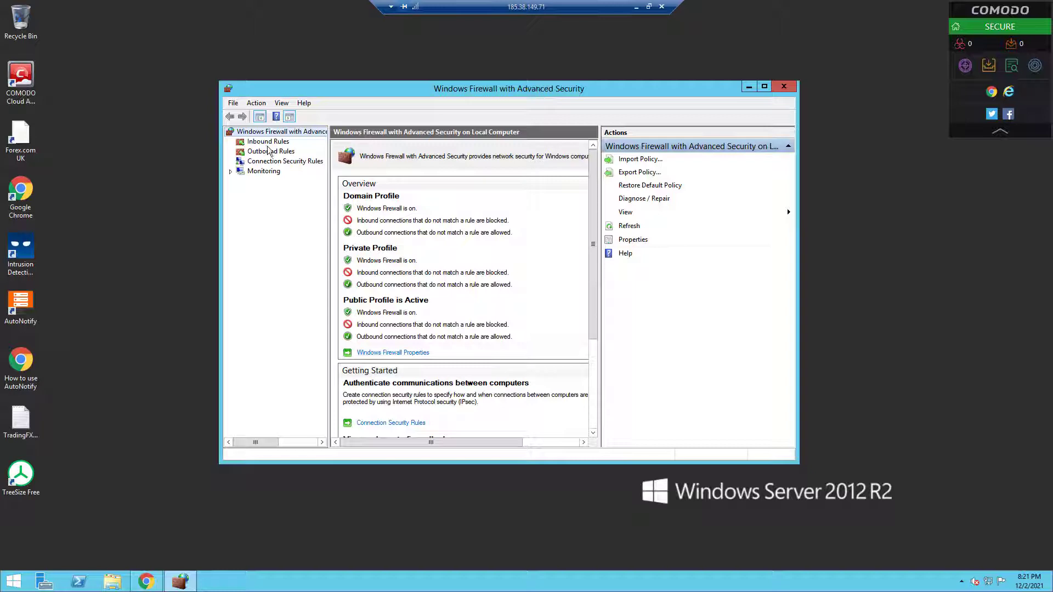
{"action": "left_click", "coordinate": [268, 141]}
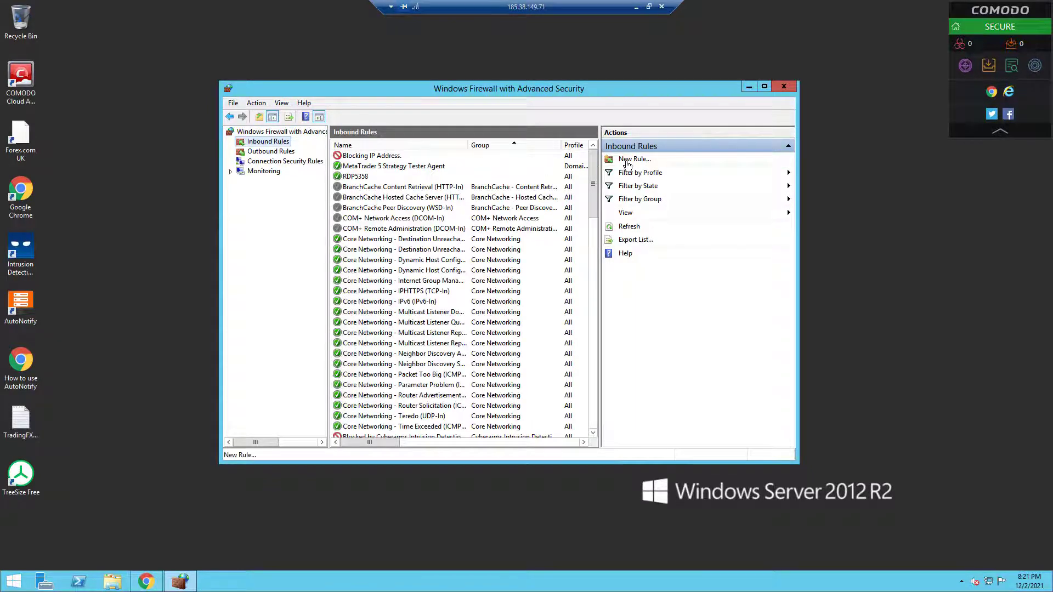
{"action": "left_click", "coordinate": [634, 159]}
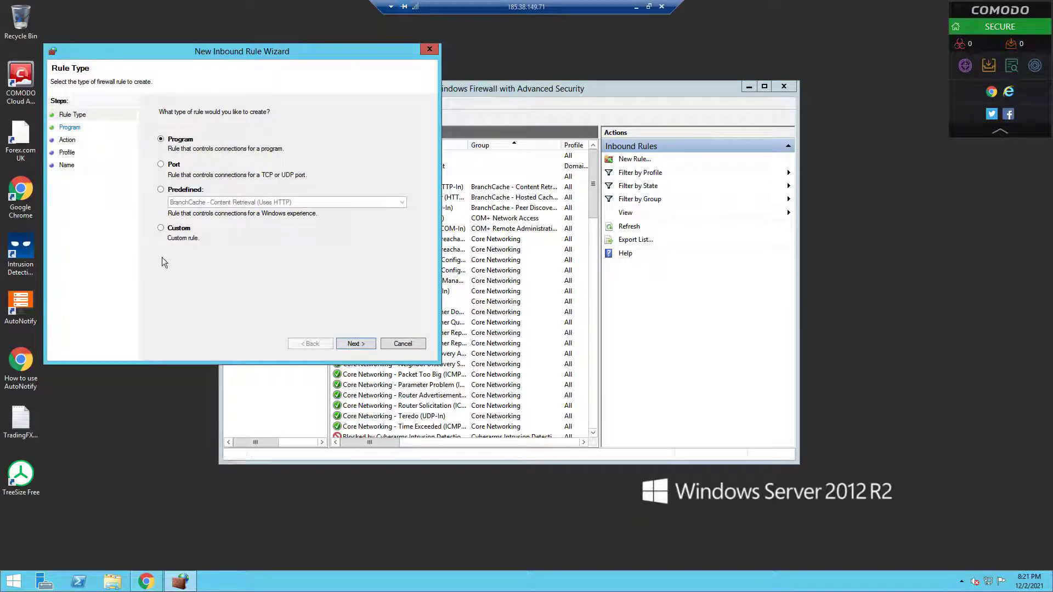
Step: Choose a Custom rule applying to All programs and Protocol type Any, reaching Scope
{"action": "left_click", "coordinate": [162, 228]}
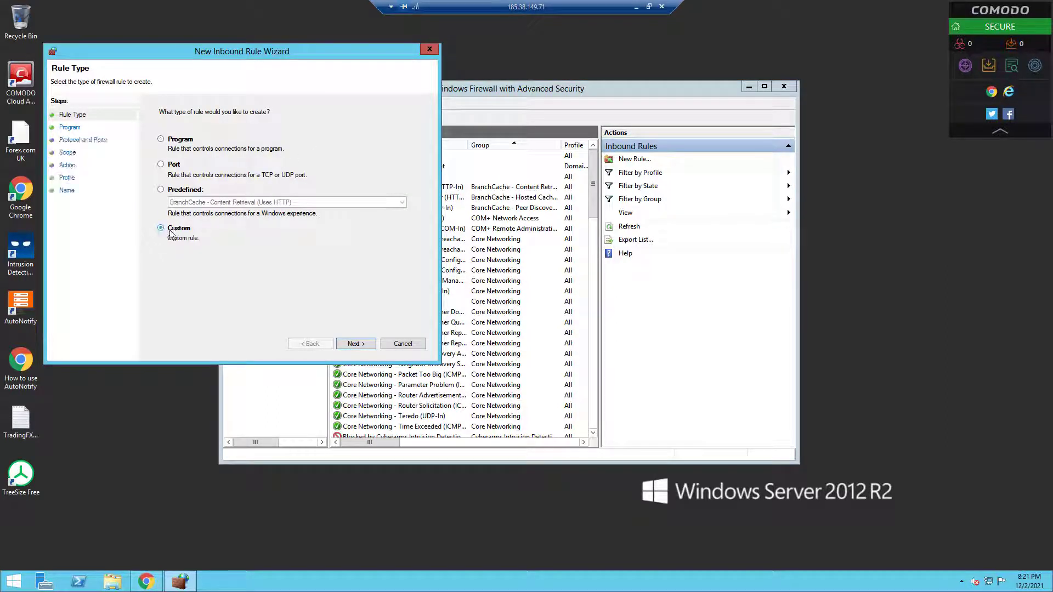
{"action": "left_click", "coordinate": [355, 343]}
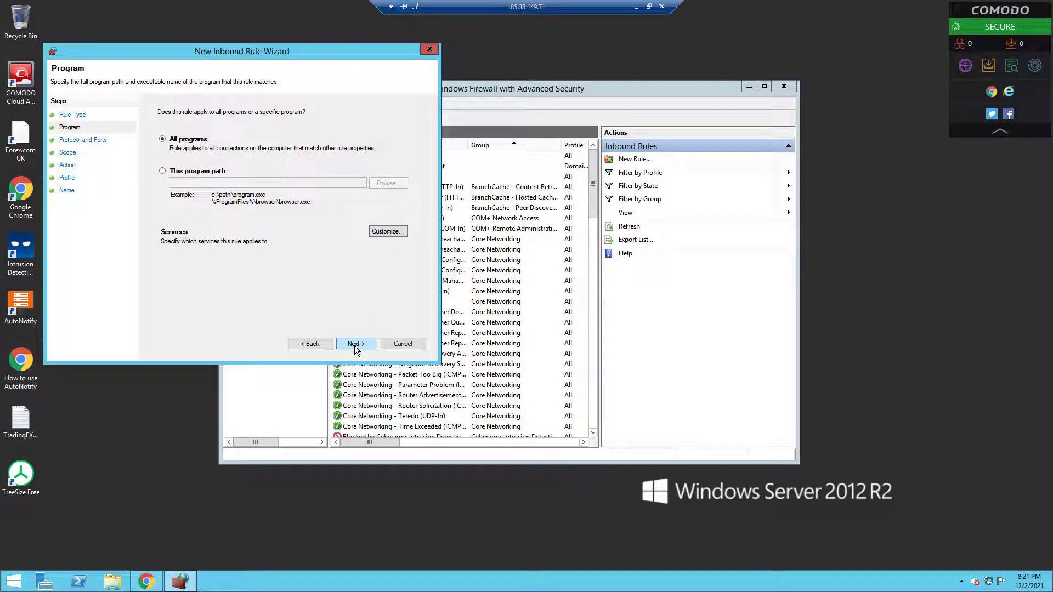
{"action": "left_click", "coordinate": [354, 343]}
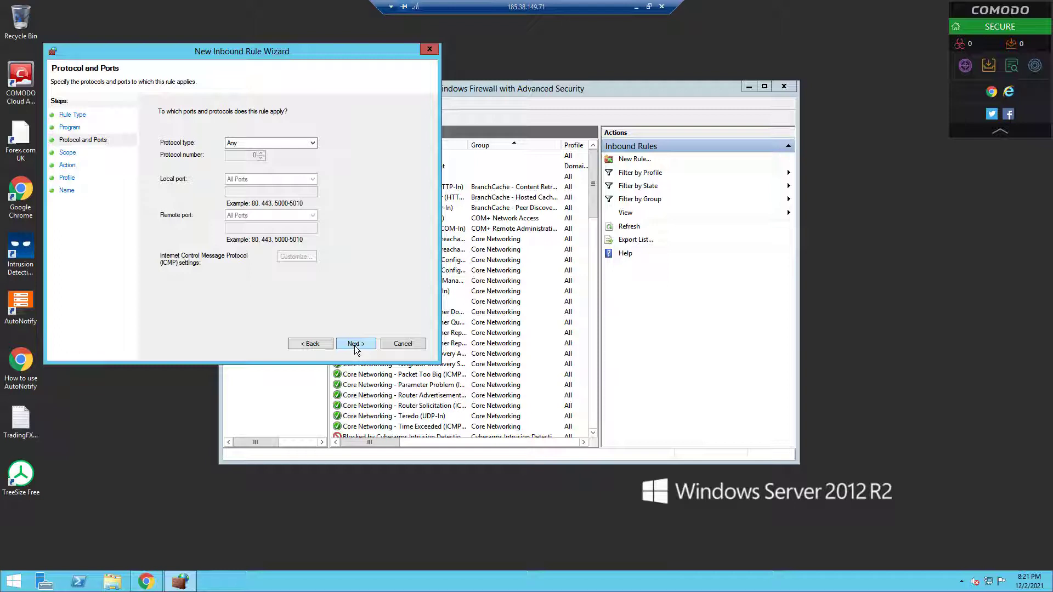
{"action": "left_click", "coordinate": [356, 343]}
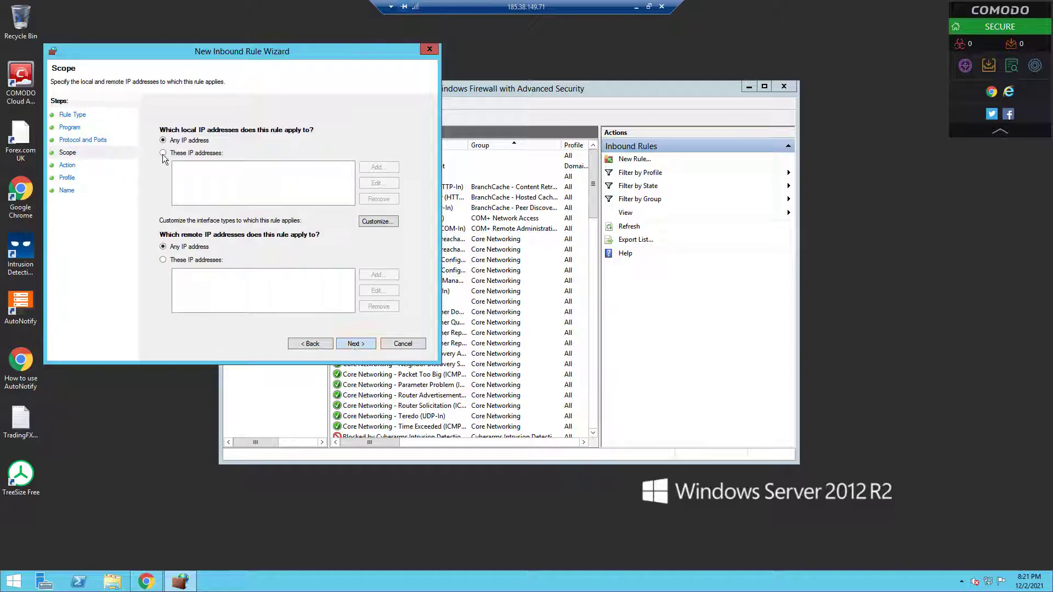
Step: Limit local scope to 'These IP addresses' with only 192.168.0.12 and continue to Action
{"action": "left_click", "coordinate": [162, 140]}
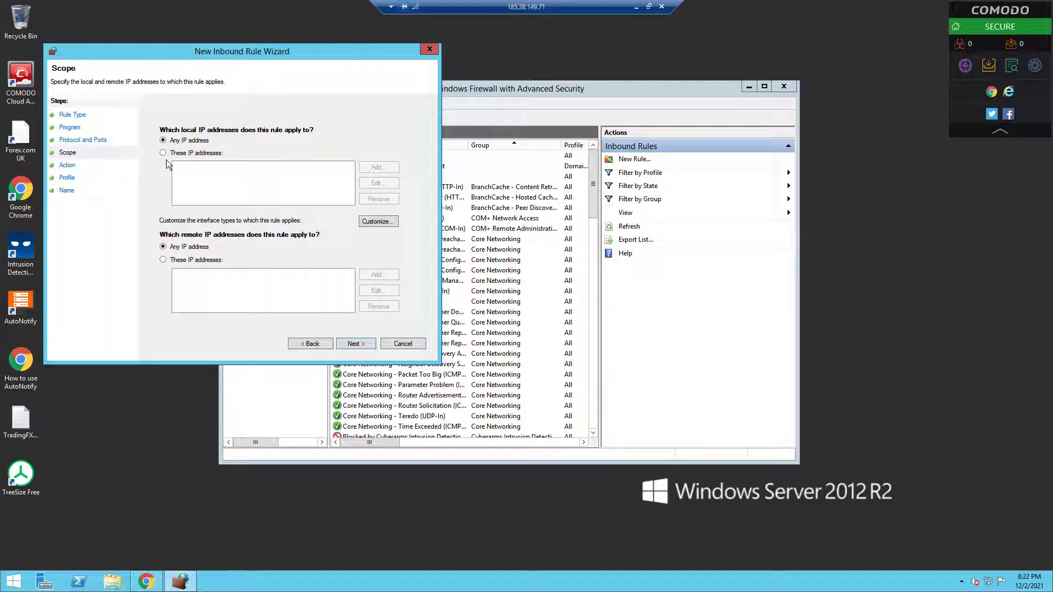
{"action": "left_click", "coordinate": [164, 153]}
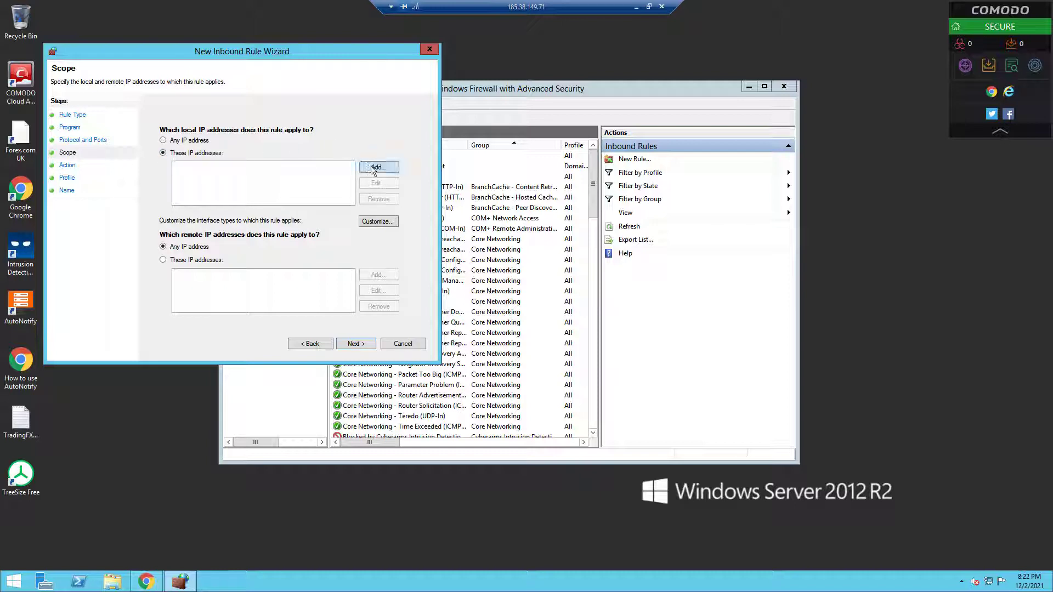
{"action": "left_click", "coordinate": [377, 167]}
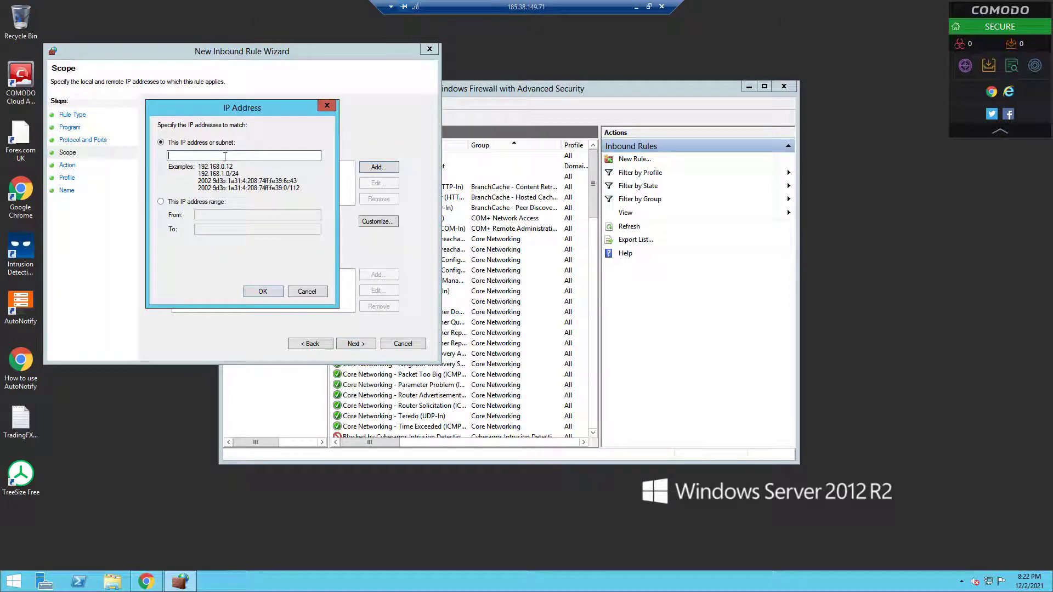
{"action": "type", "text": "192.168.0.12"}
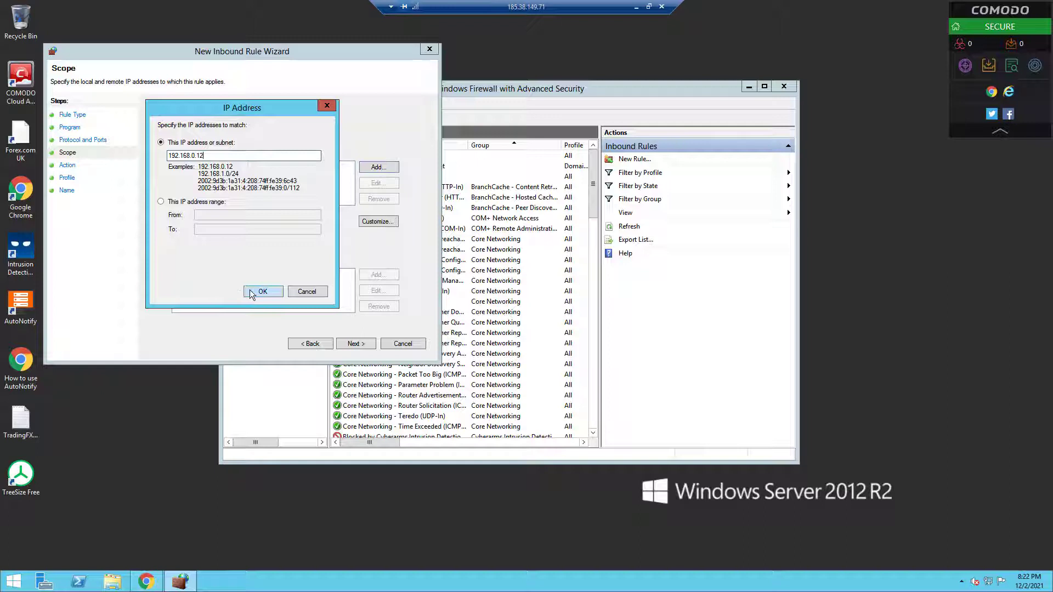
{"action": "left_click", "coordinate": [262, 292]}
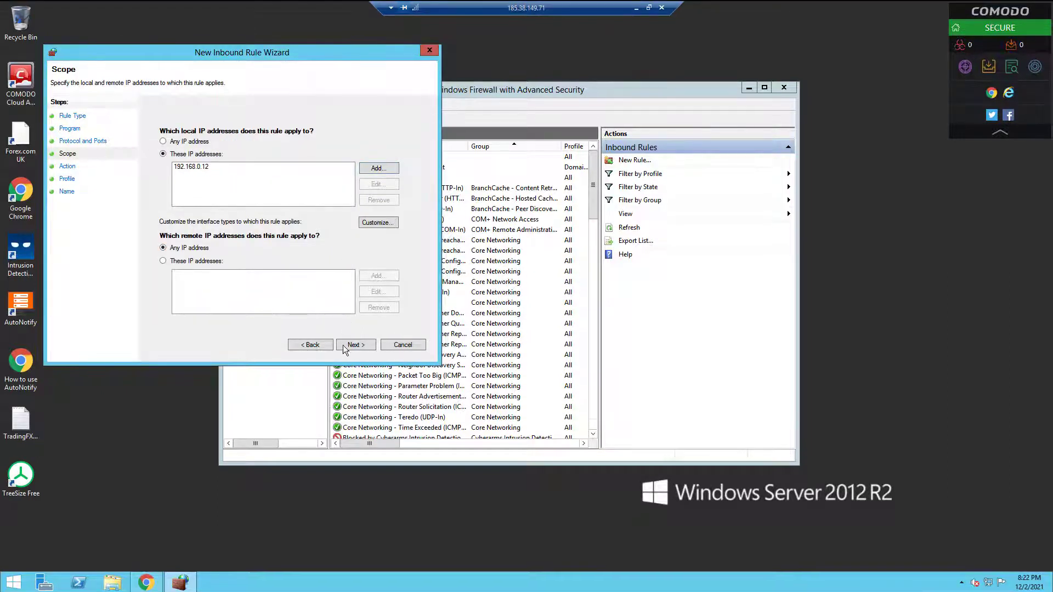
{"action": "left_click", "coordinate": [355, 344]}
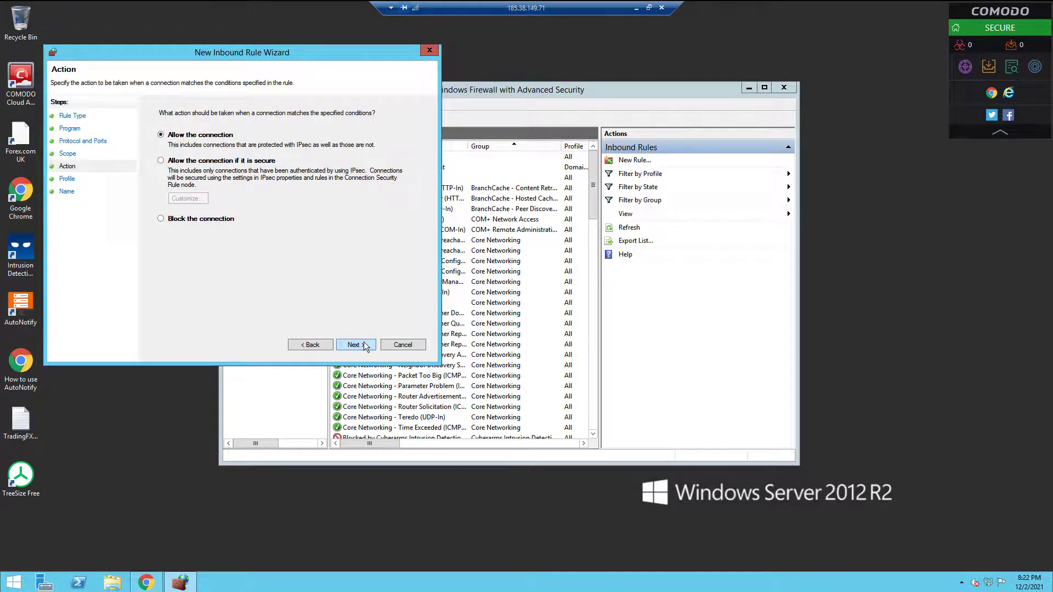
Step: Keep 'Allow the connection' and the Domain, Private and Public profiles checked, reaching Name
{"action": "left_click", "coordinate": [356, 345]}
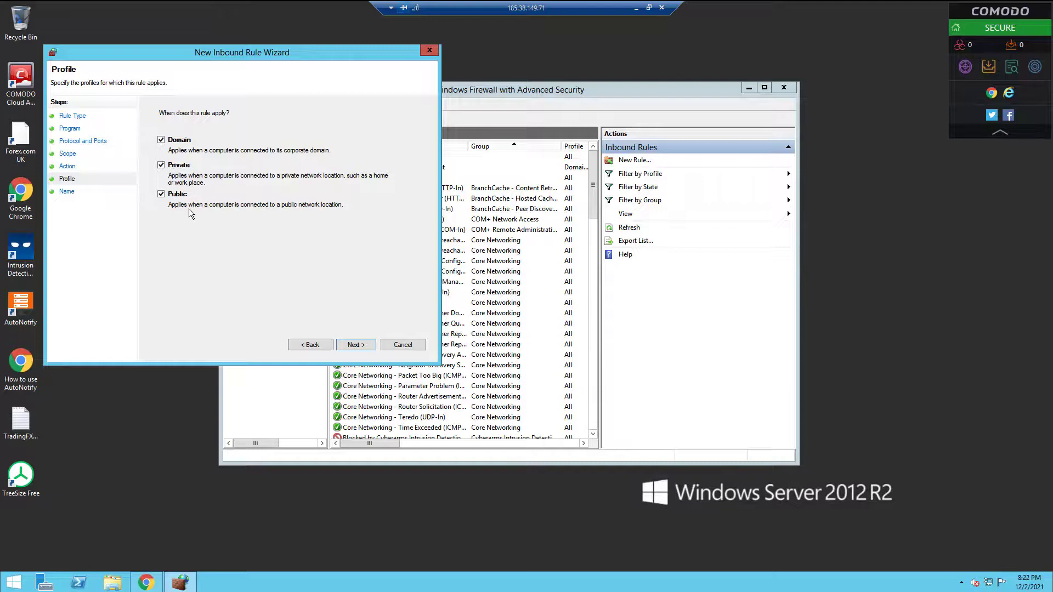
{"action": "left_click", "coordinate": [355, 344]}
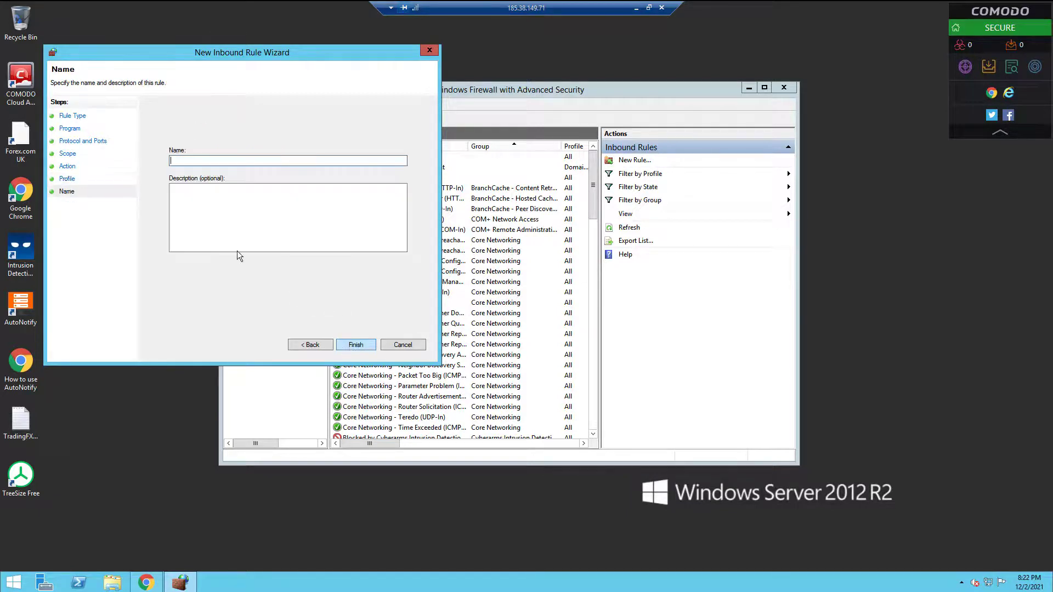
Step: Enter the rule name beginning 'Whitelisting My IP AD' in the Name field
{"action": "type", "text": "Whitelisting"}
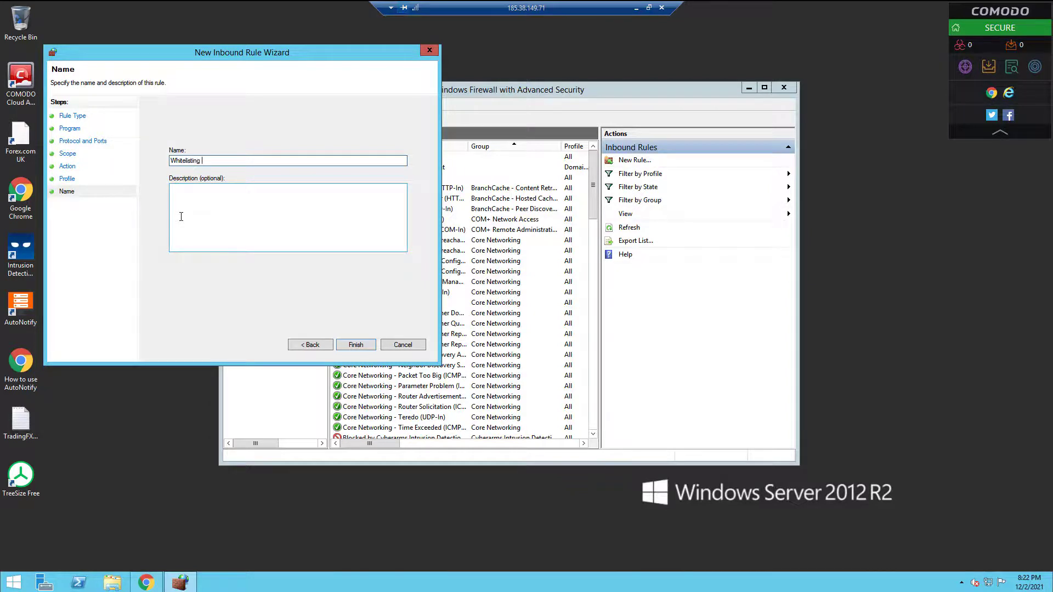
{"action": "type", "text": "My IP"}
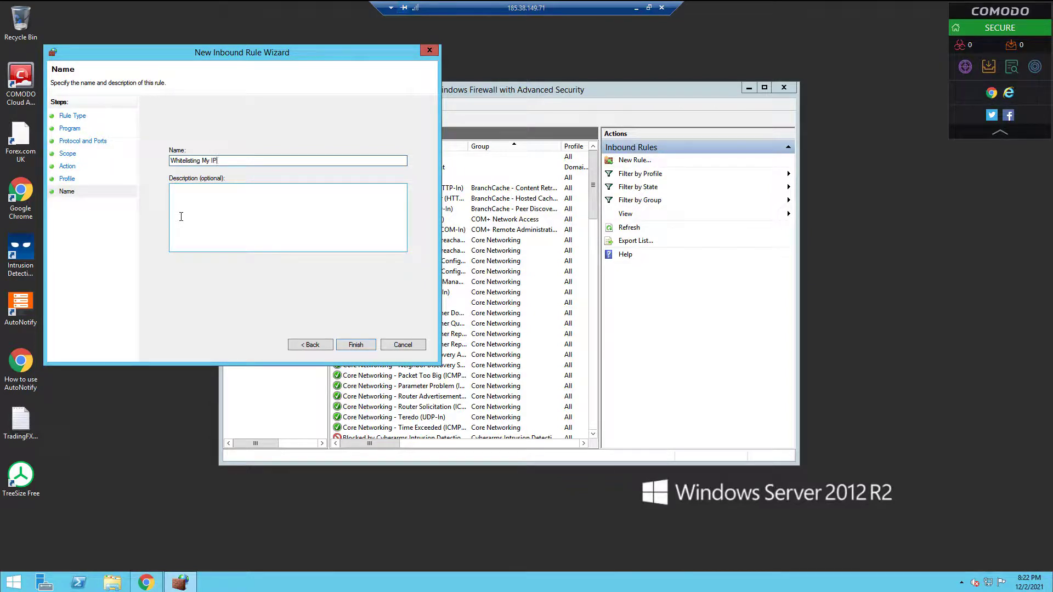
{"action": "type", "text": "ADr"}
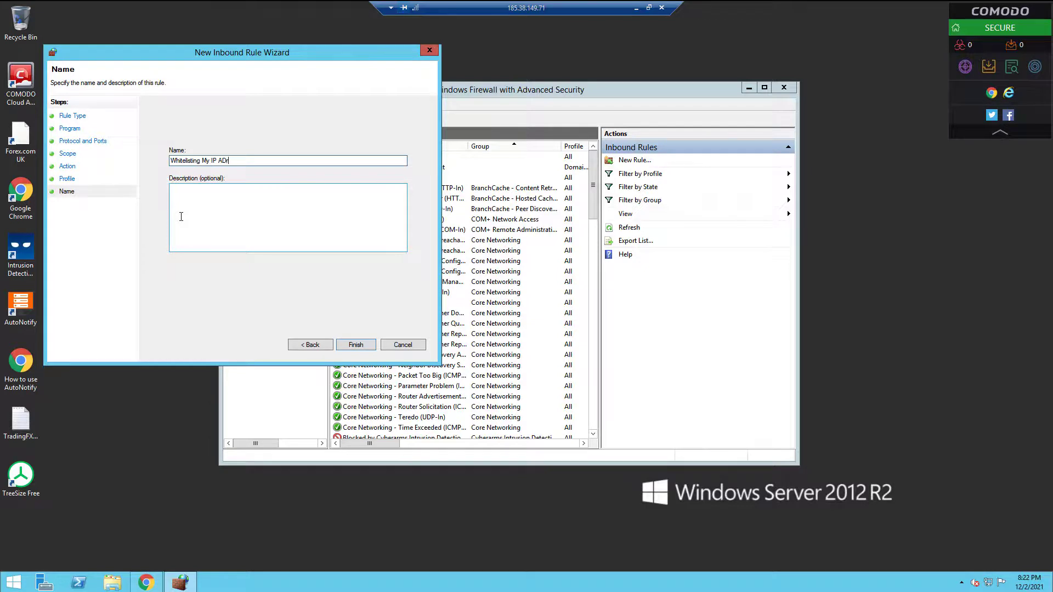